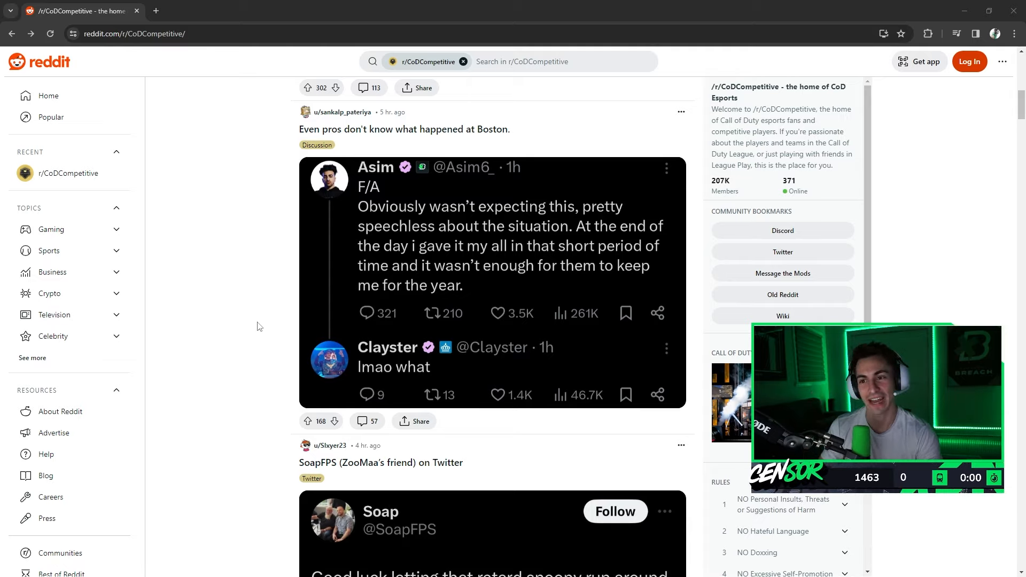
mouse_move(205, 370)
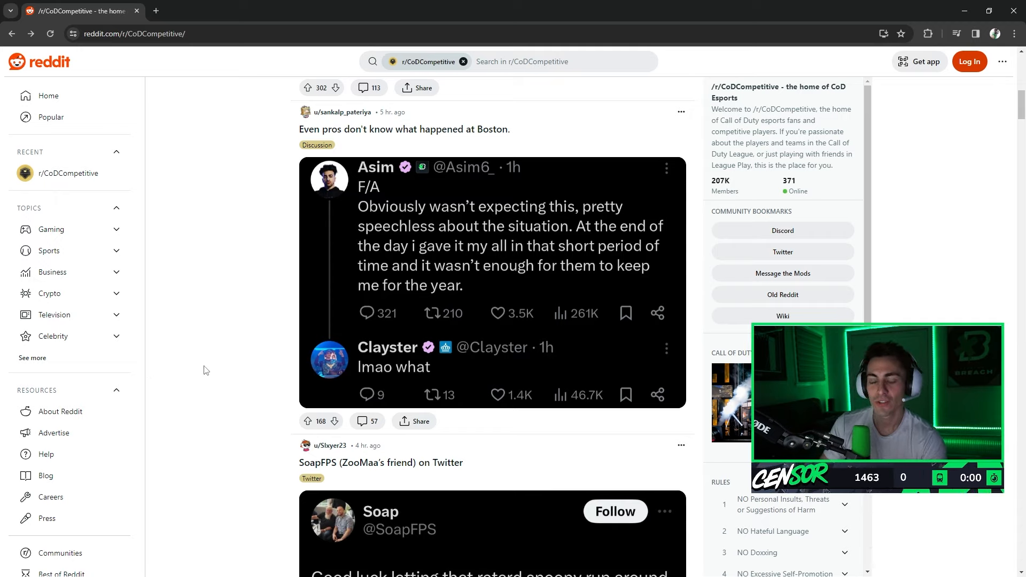
mouse_move(243, 367)
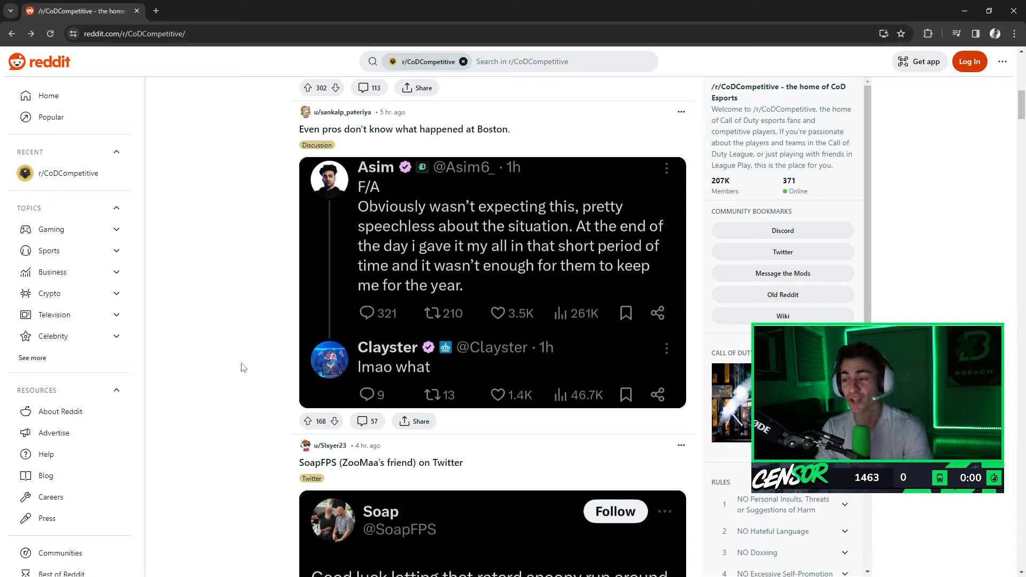
mouse_move(264, 347)
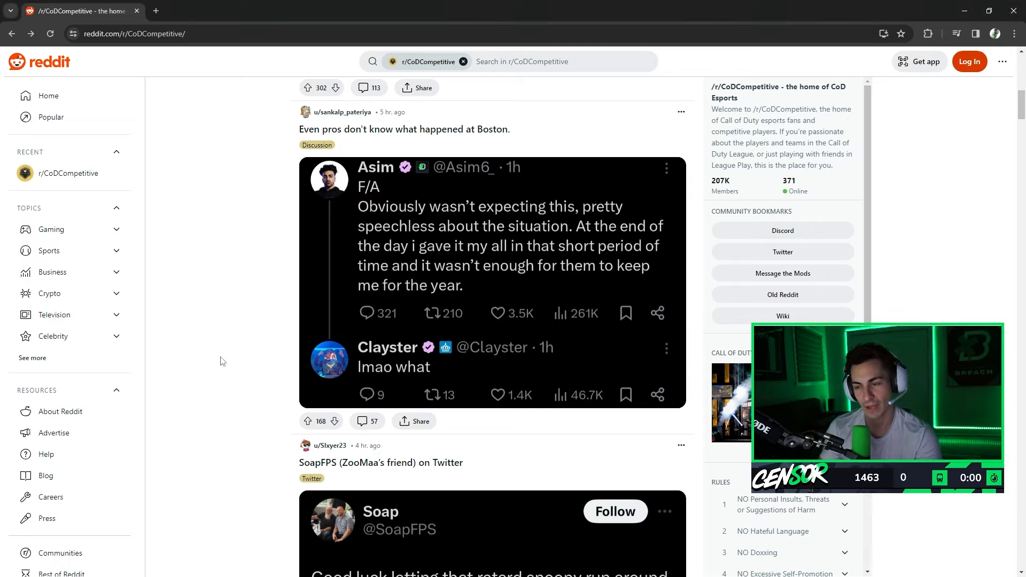
mouse_move(162, 392)
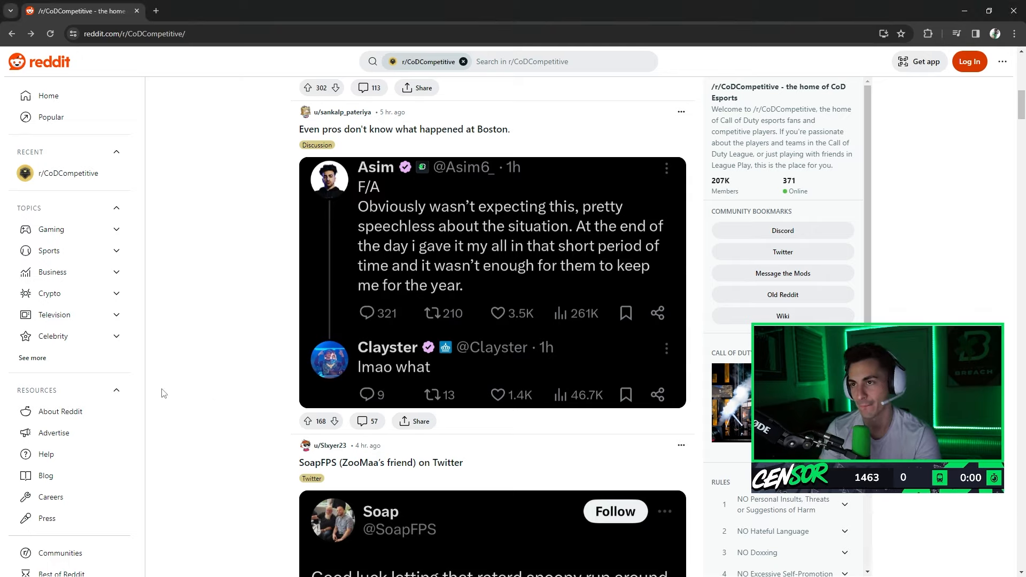
mouse_move(246, 341)
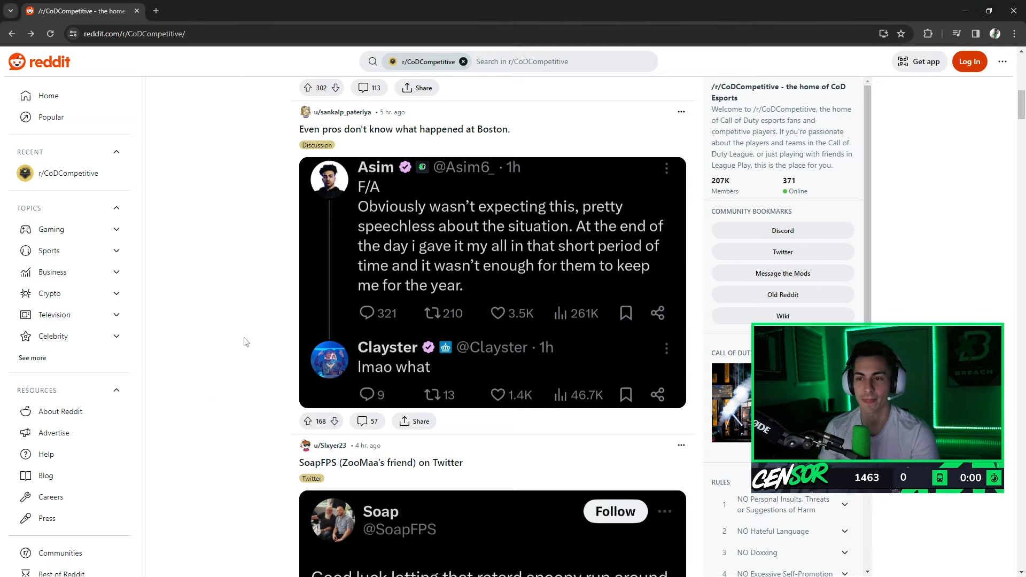
mouse_move(490, 194)
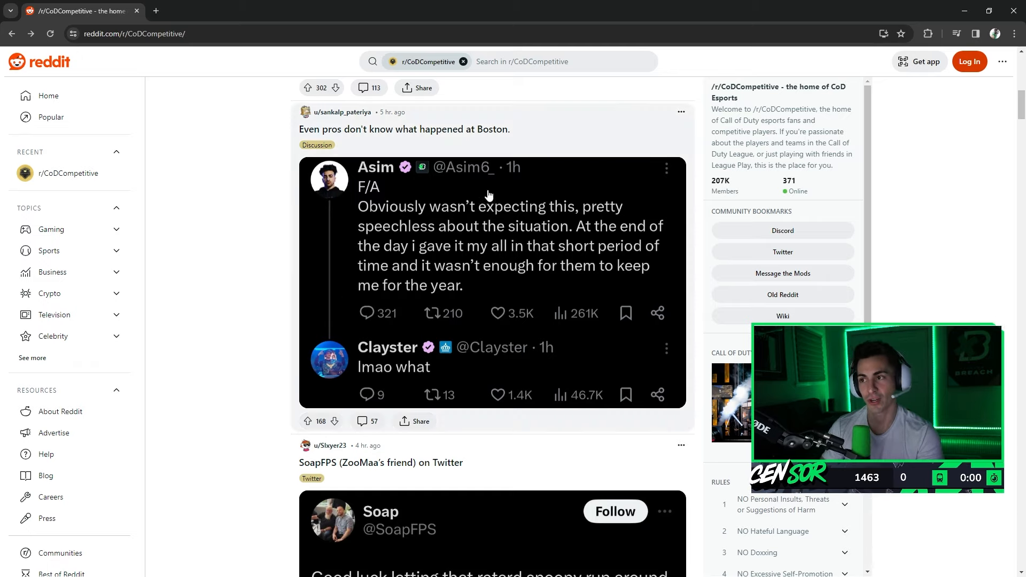
mouse_move(460, 245)
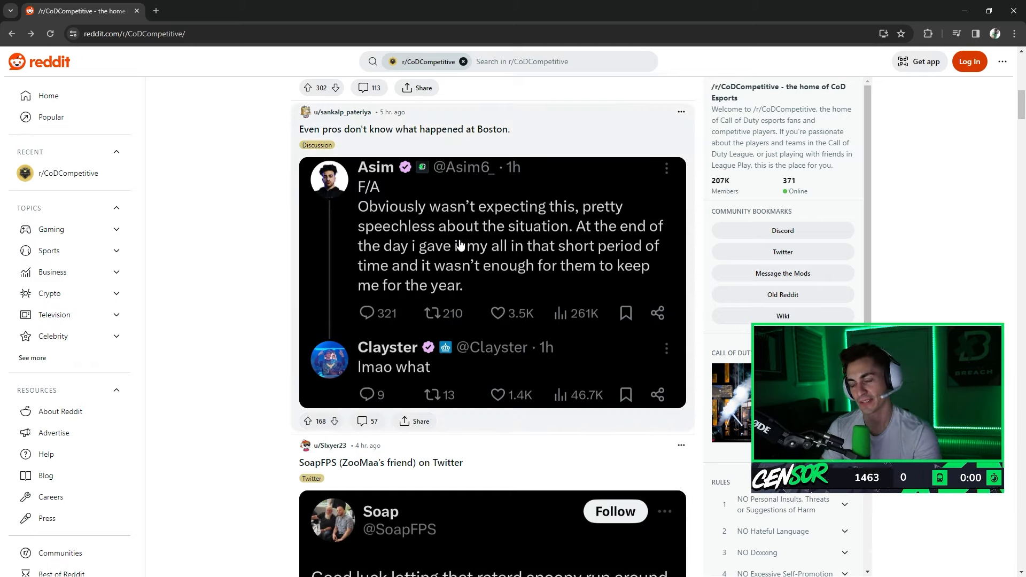
mouse_move(292, 325)
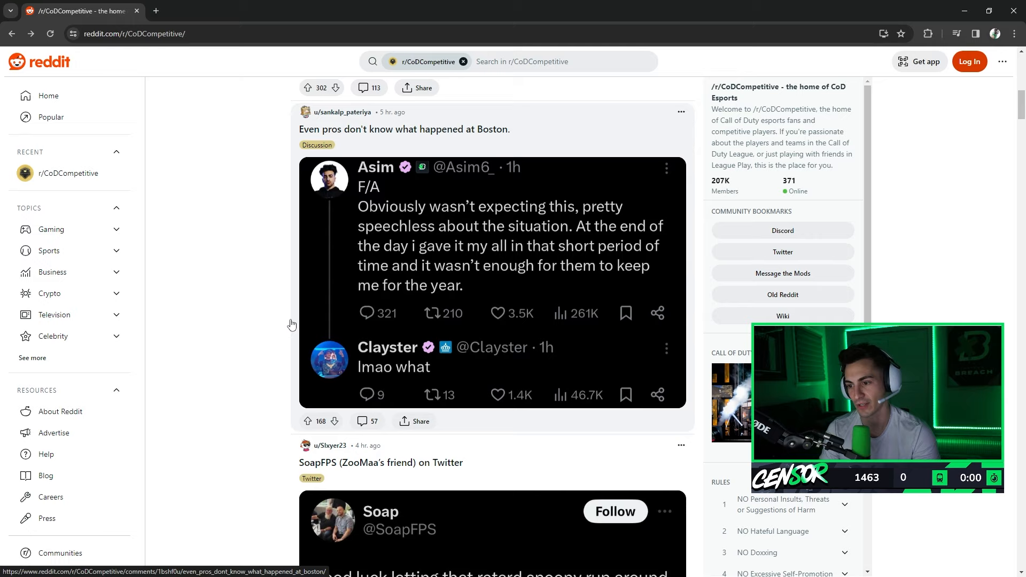